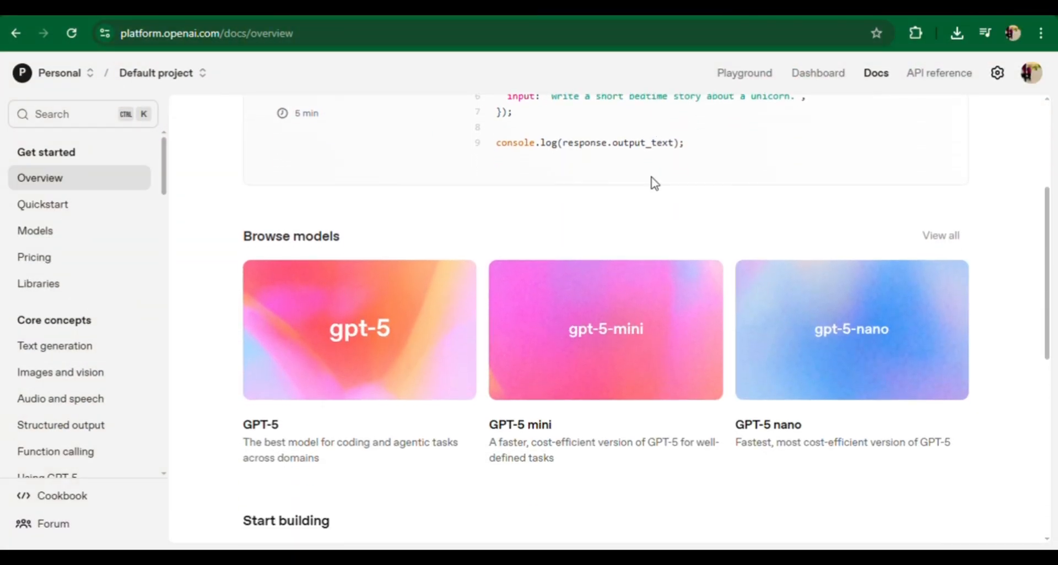
Scroll through the Docs overview before heading to the Chat prompts page
{"action": "scroll", "scroll_direction": "down", "scroll_amount": 3}
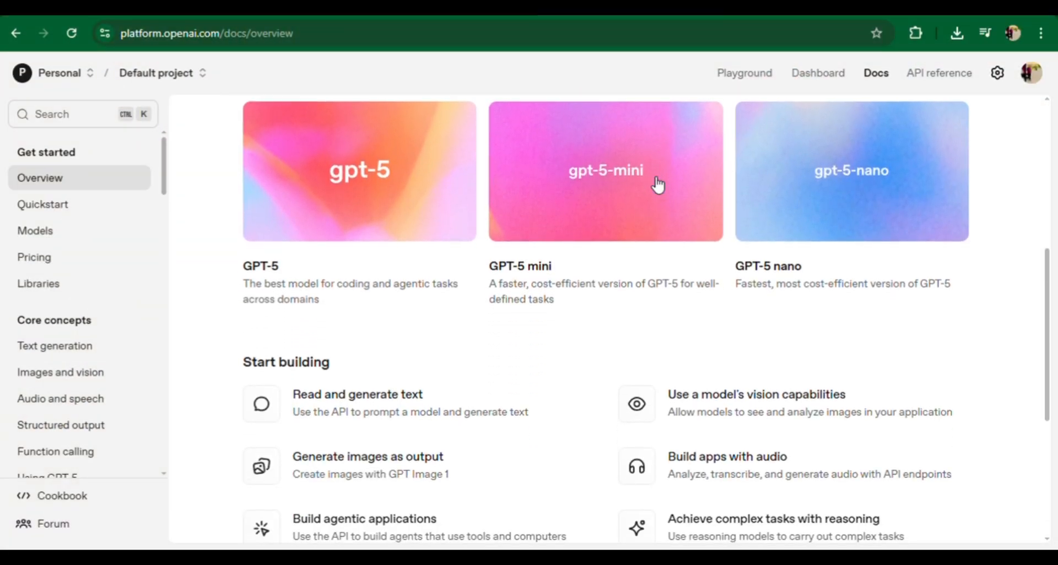
{"action": "scroll", "scroll_direction": "down", "scroll_amount": 3}
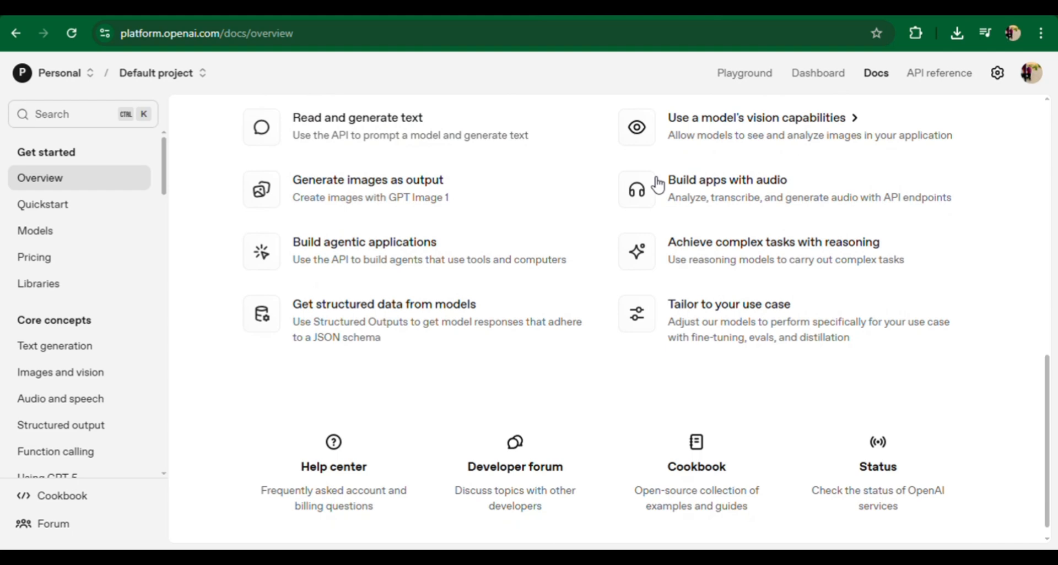
{"action": "scroll", "scroll_direction": "up", "scroll_amount": 3}
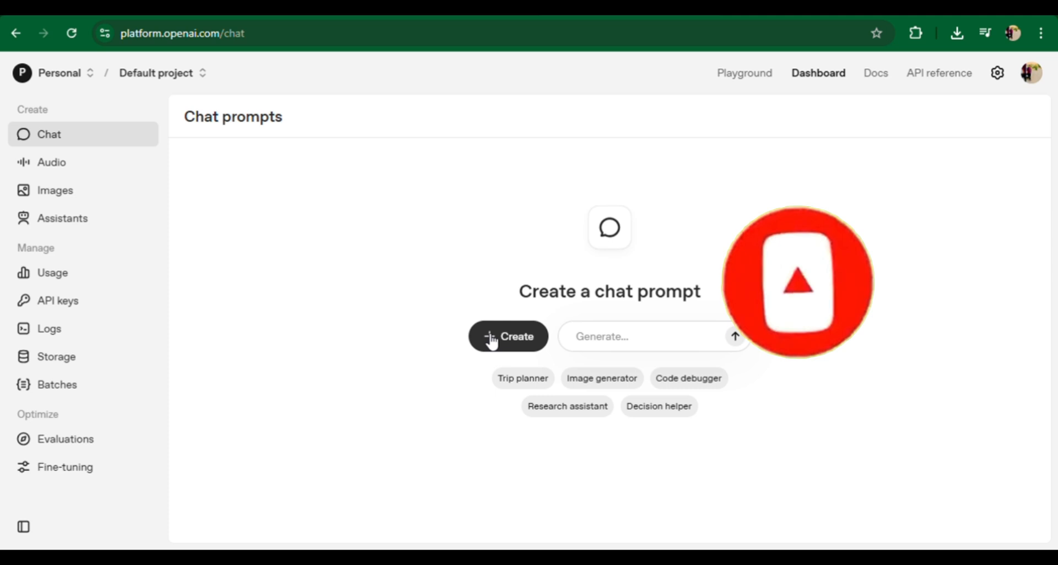
Create a chat prompt with developer message 'make a modern saas landing page' and send it to the GPT-5 optimizer
{"action": "left_click", "coordinate": [508, 336]}
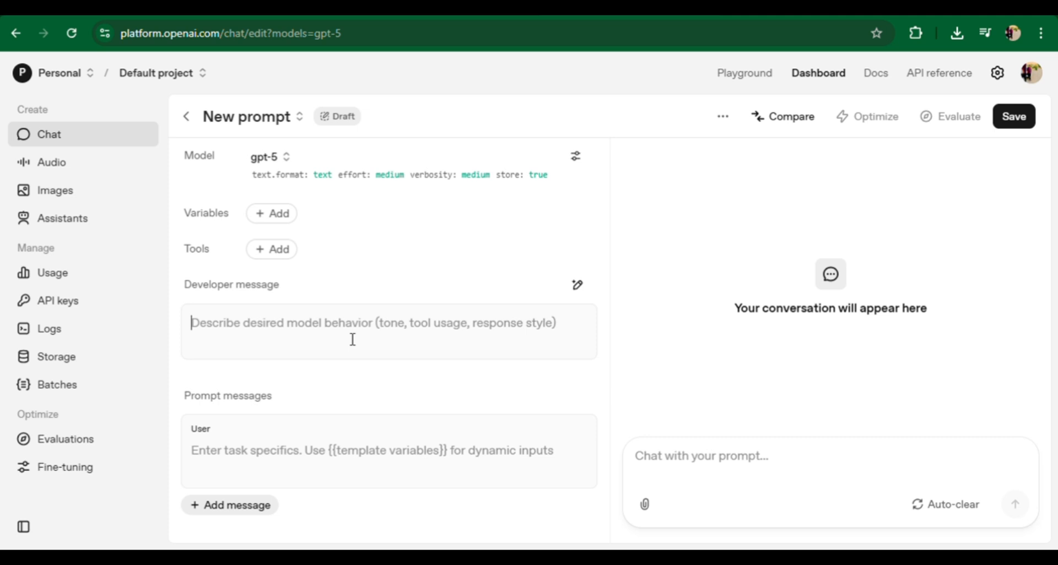
{"action": "type", "text": "m"}
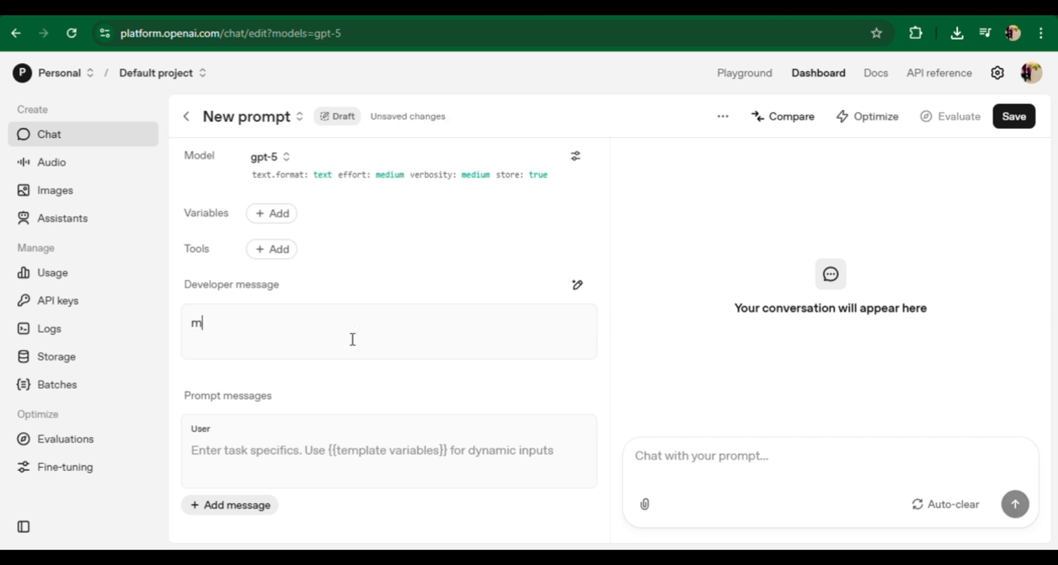
{"action": "type", "text": "ake a m"}
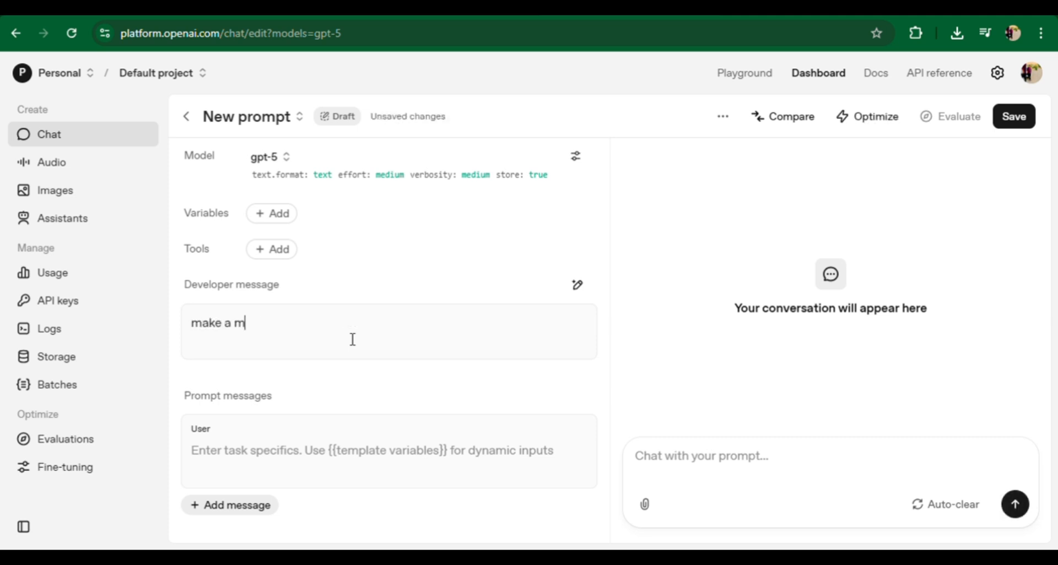
{"action": "left_click", "coordinate": [874, 115]}
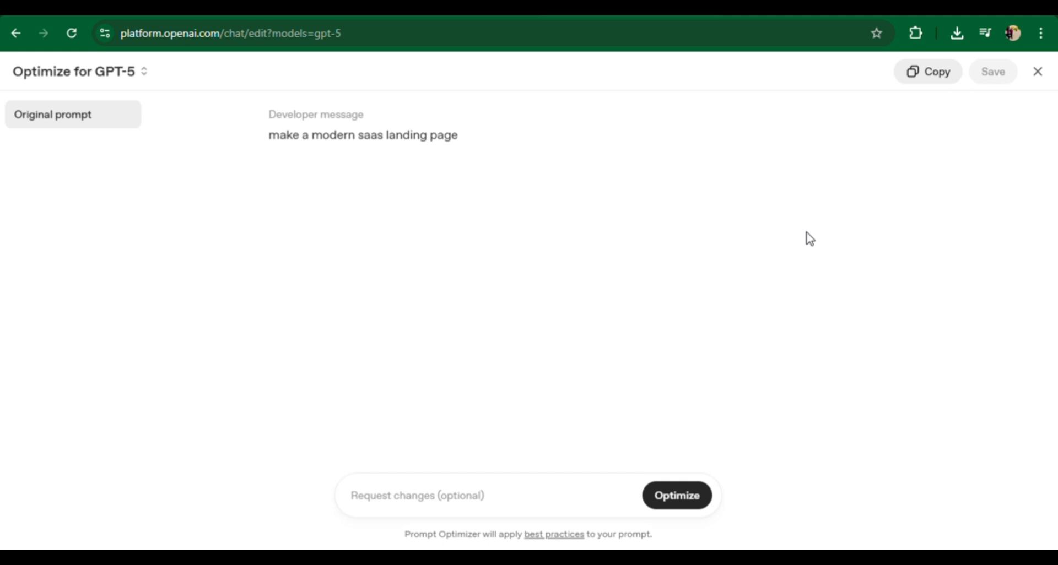
{"action": "mouse_move", "coordinate": [377, 235]}
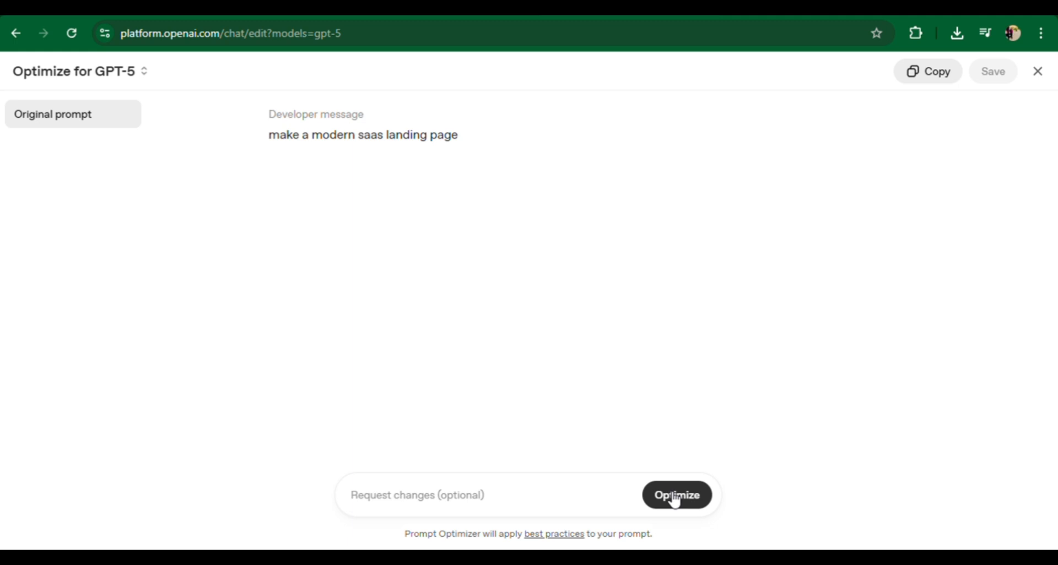
Run Optimize so the landing-page prompt becomes Role and Objective, Instructions, Context and Plan First sections
{"action": "left_click", "coordinate": [675, 495]}
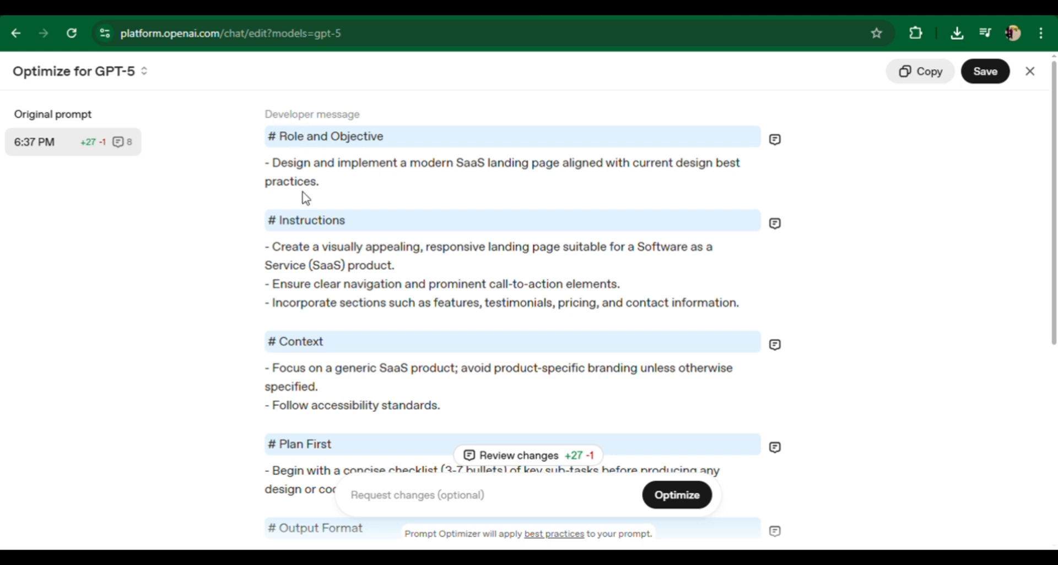
{"action": "mouse_move", "coordinate": [375, 363]}
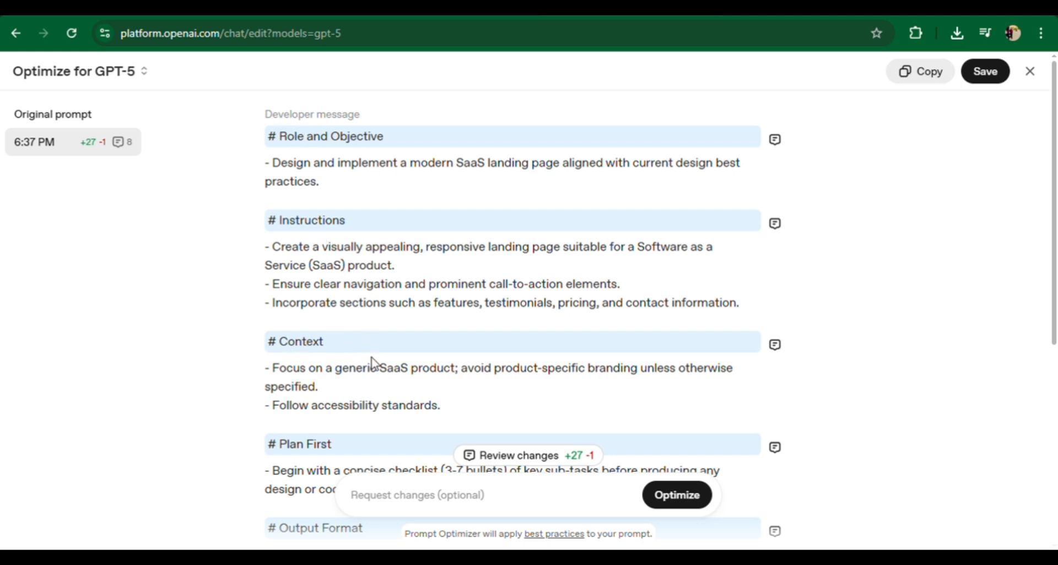
{"action": "mouse_move", "coordinate": [861, 445]}
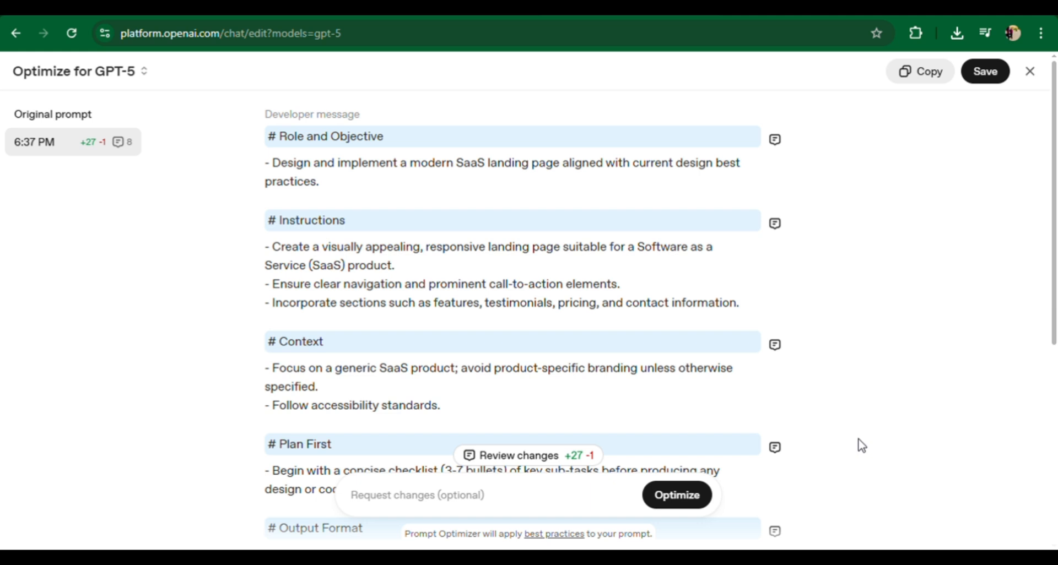
Review the optimized landing-page sections and show the reasoning behind each change
{"action": "scroll", "scroll_direction": "down", "scroll_amount": 3}
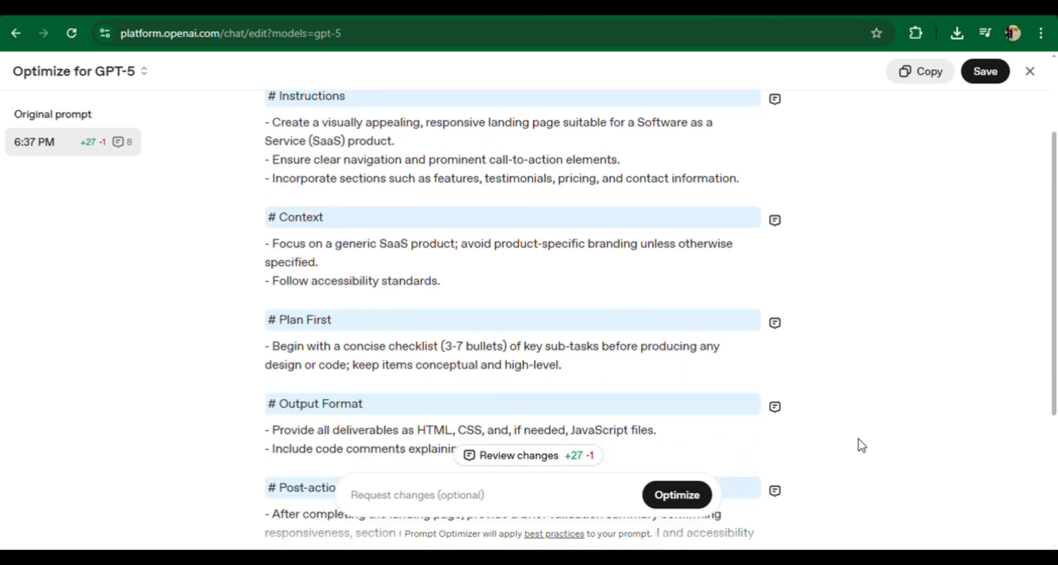
{"action": "scroll", "scroll_direction": "down", "scroll_amount": 3}
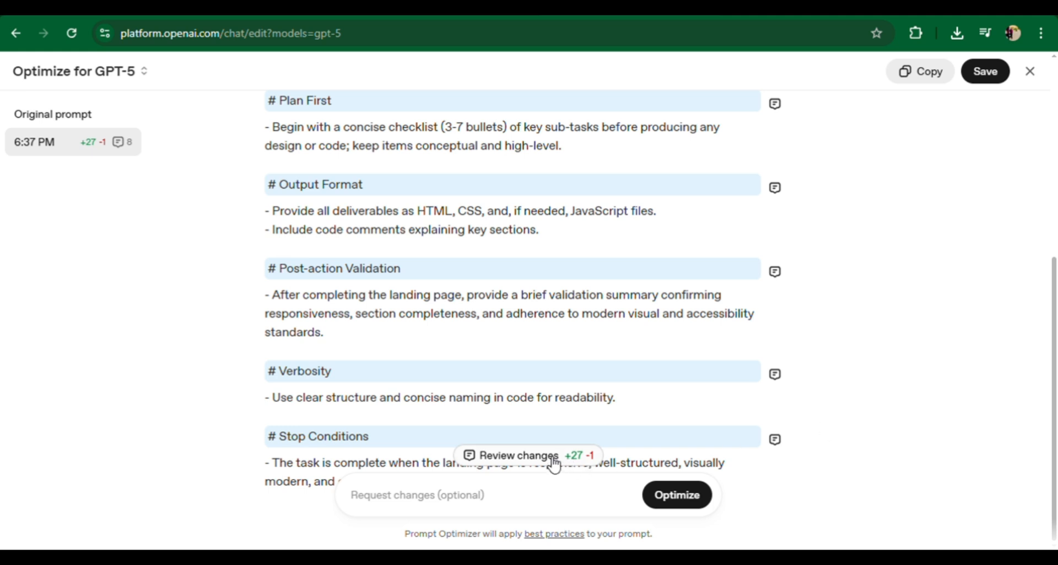
{"action": "left_click", "coordinate": [510, 456]}
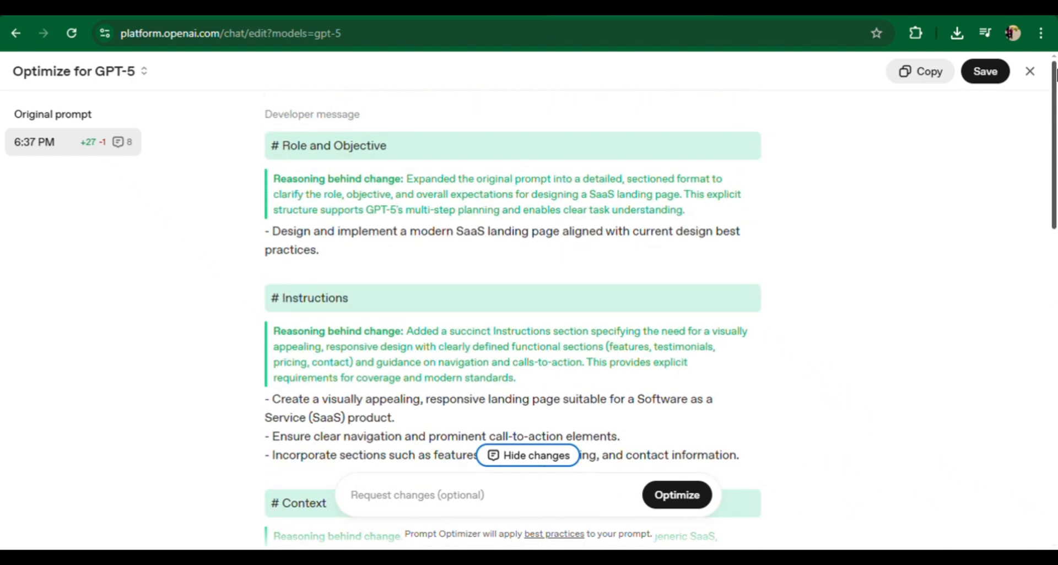
Read the reasoning notes for every added section, then return to the editor with 'Write about AI'
{"action": "scroll", "scroll_direction": "down", "scroll_amount": 3}
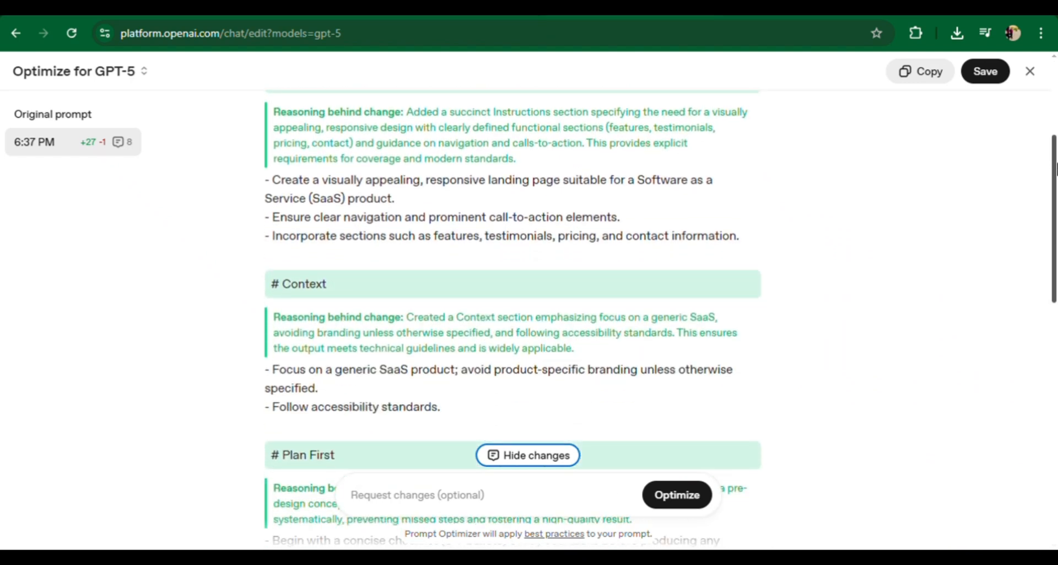
{"action": "scroll", "scroll_direction": "down", "scroll_amount": 3}
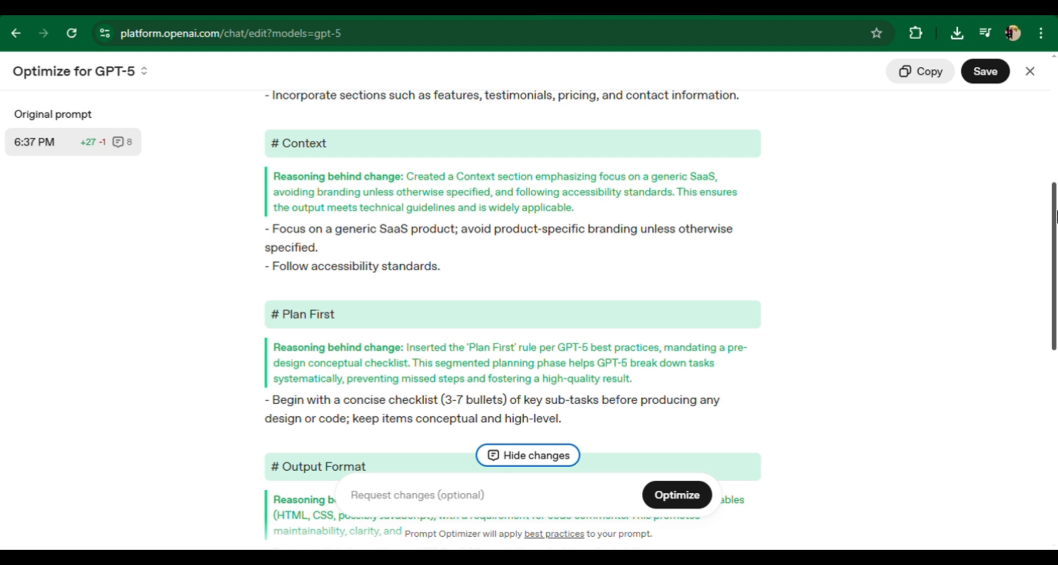
{"action": "scroll", "scroll_direction": "down", "scroll_amount": 3}
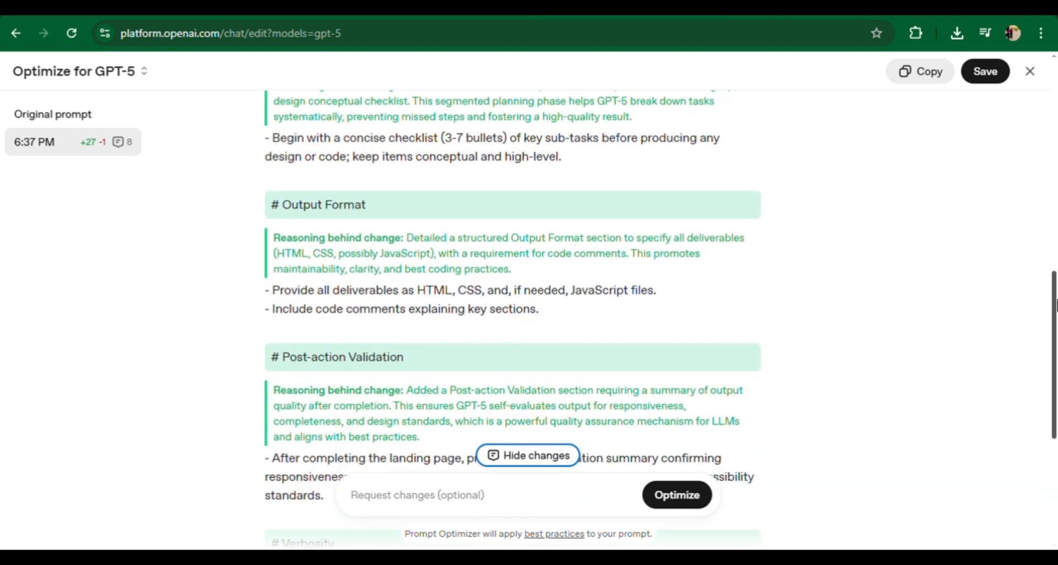
{"action": "scroll", "scroll_direction": "down", "scroll_amount": 3}
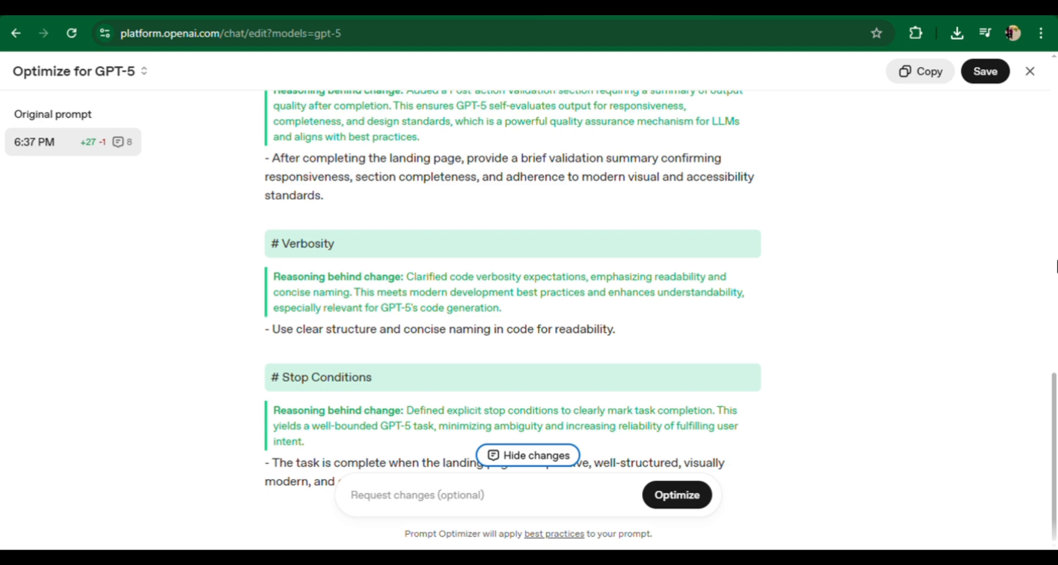
{"action": "left_click", "coordinate": [1029, 71]}
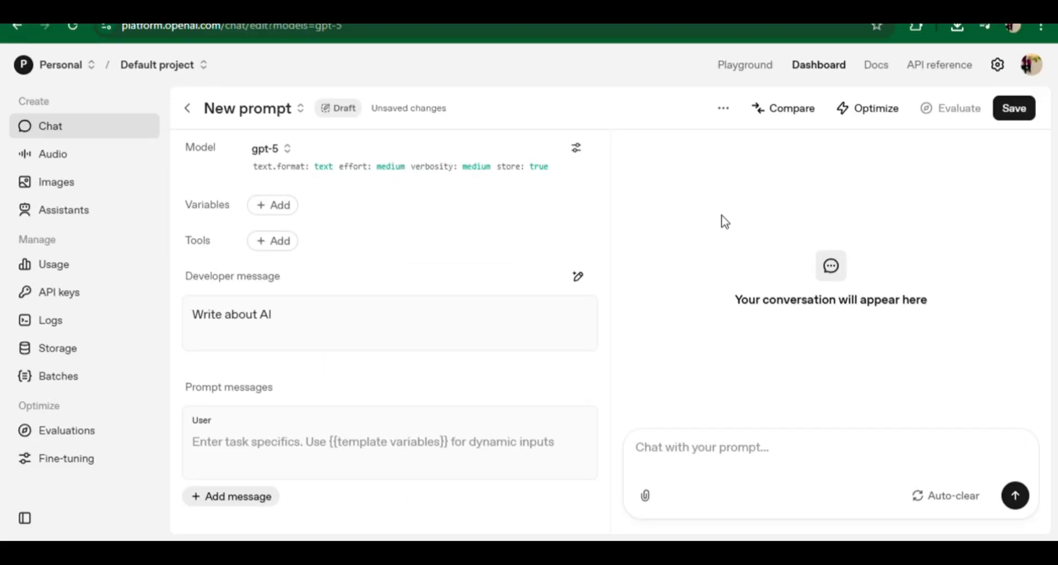
{"action": "mouse_move", "coordinate": [432, 292]}
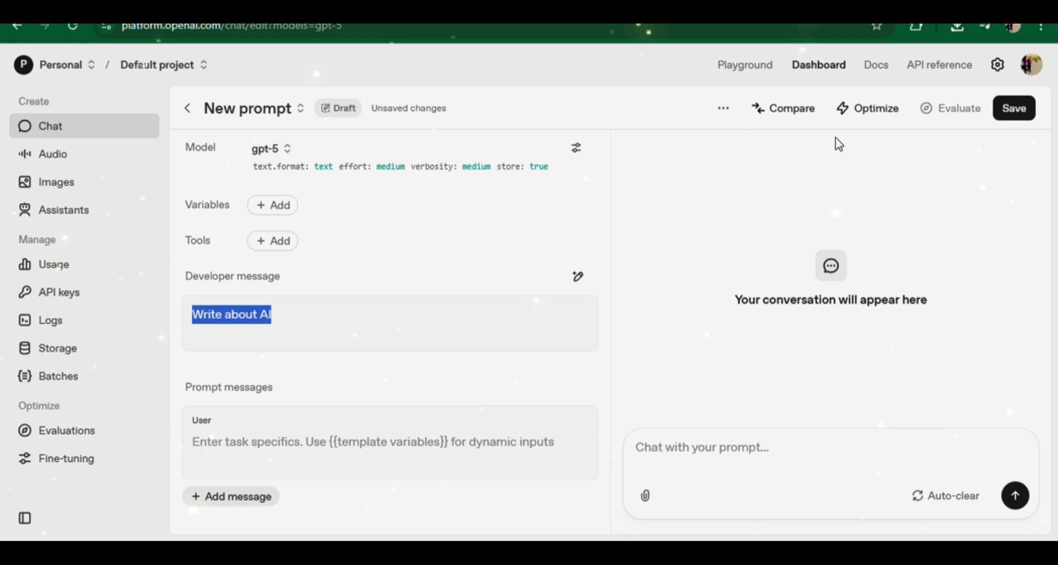
Start the GPT-5 optimizer rewriting the 'Write about AI' developer message
{"action": "left_click", "coordinate": [874, 108]}
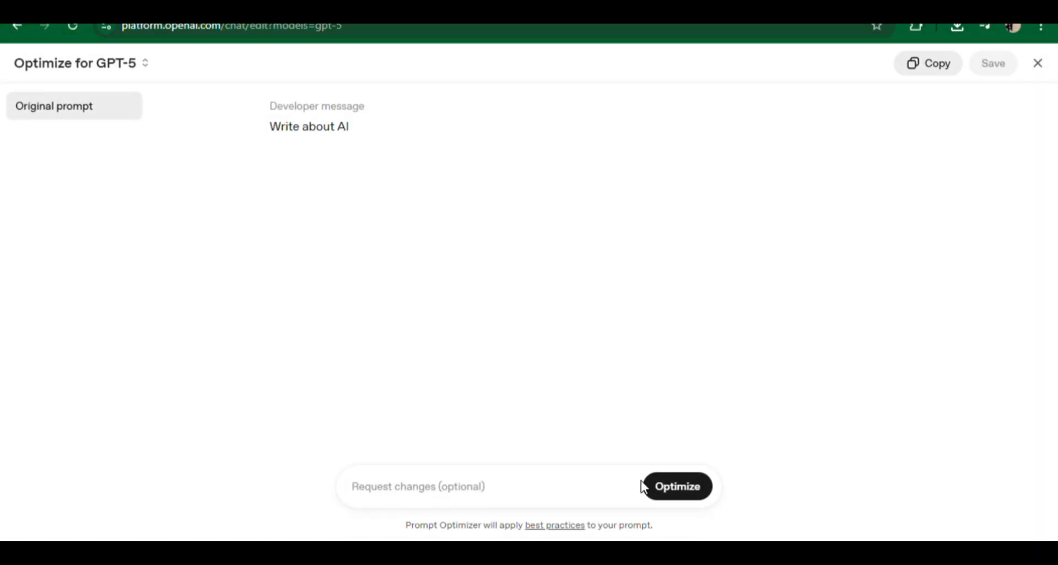
{"action": "left_click", "coordinate": [677, 486]}
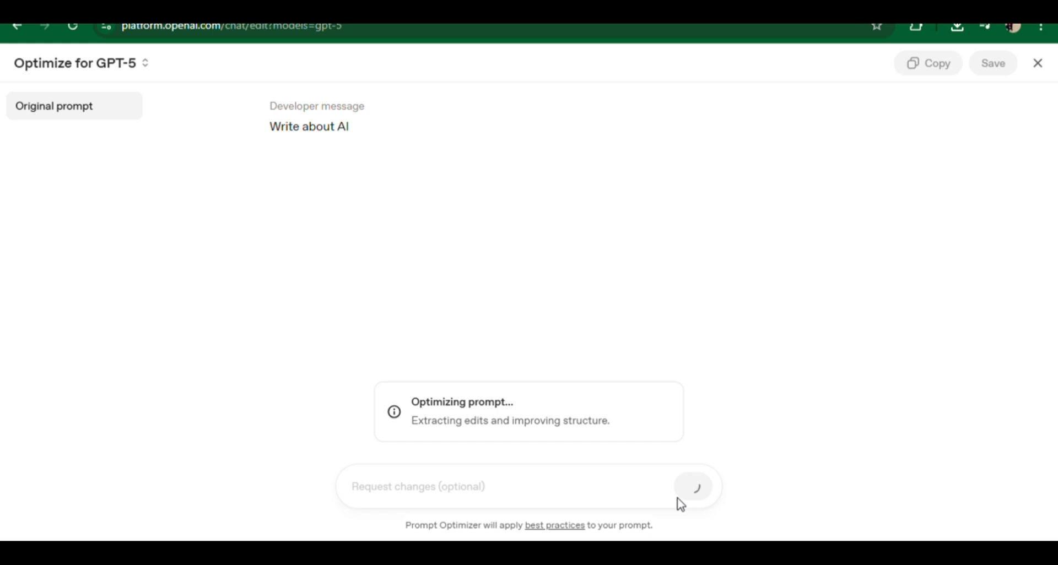
{"action": "mouse_move", "coordinate": [553, 245]}
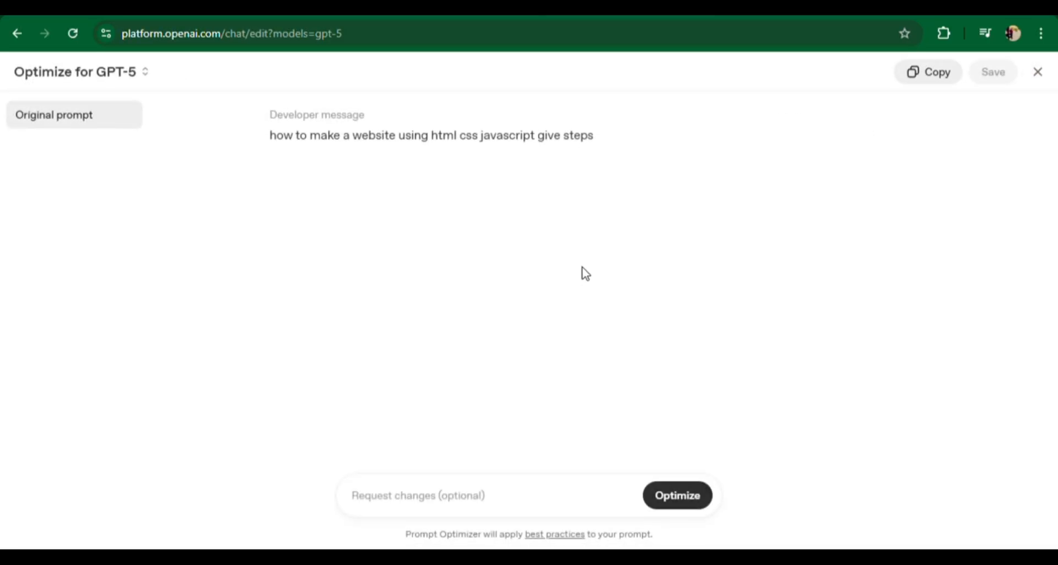
Optimize the website-steps prompt into sections, review it, and return to the editor holding 'make an app'
{"action": "left_click", "coordinate": [676, 494]}
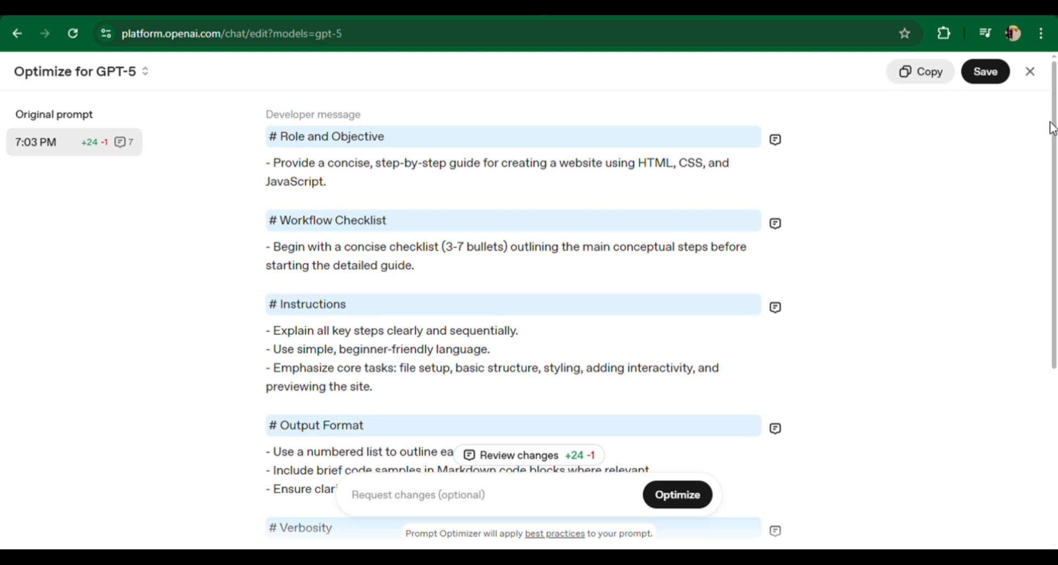
{"action": "left_click_drag", "start_coordinate": [266, 163], "coordinate": [326, 181]}
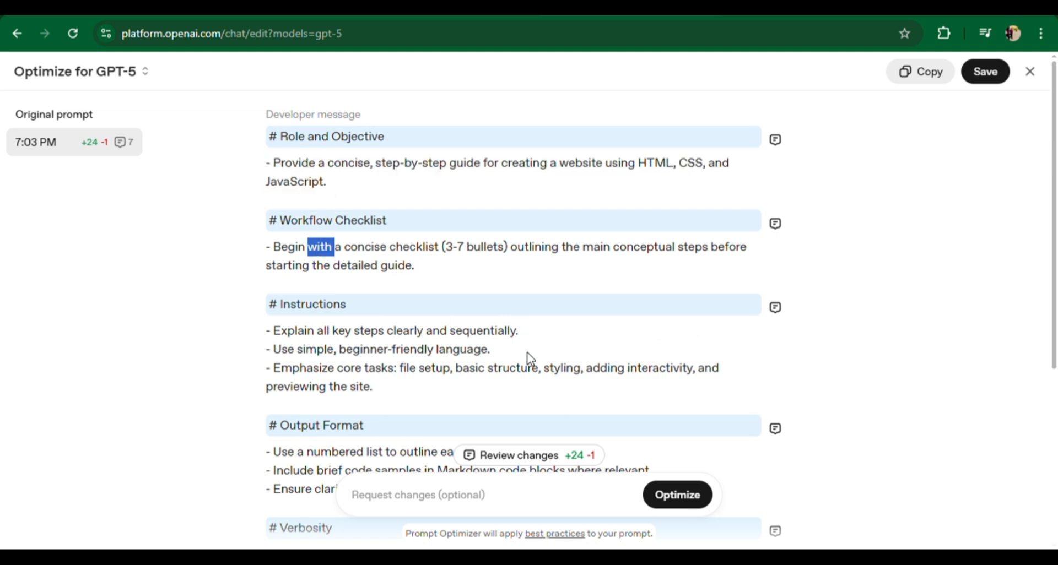
{"action": "scroll", "scroll_direction": "down", "scroll_amount": 3}
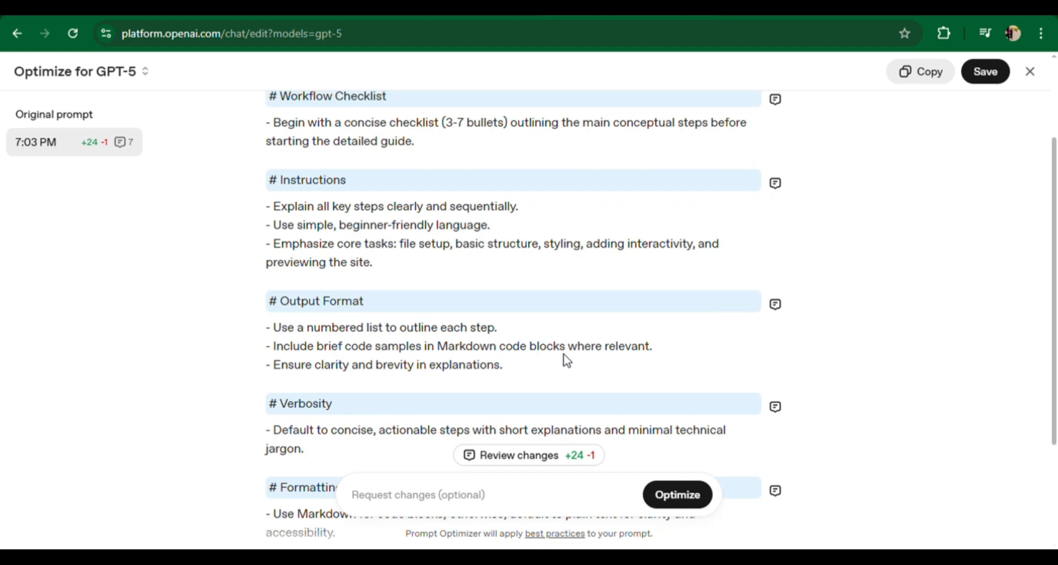
{"action": "scroll", "scroll_direction": "down", "scroll_amount": 3}
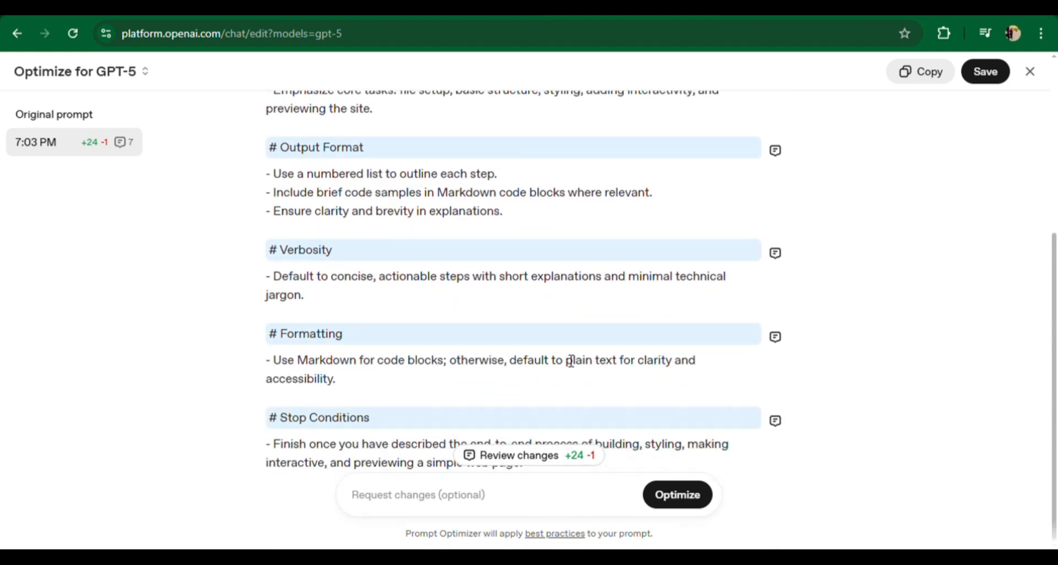
{"action": "left_click", "coordinate": [1029, 70]}
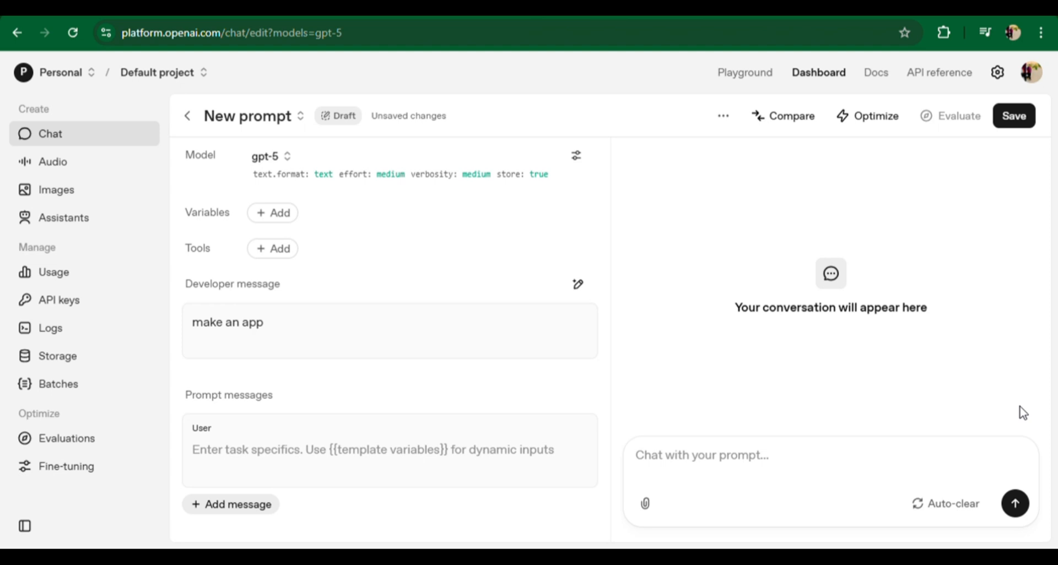
Optimize 'make an app' into a sectioned GPT-5 prompt, then return to the editor with 'Write a Python program for data analysis'
{"action": "left_click", "coordinate": [873, 116]}
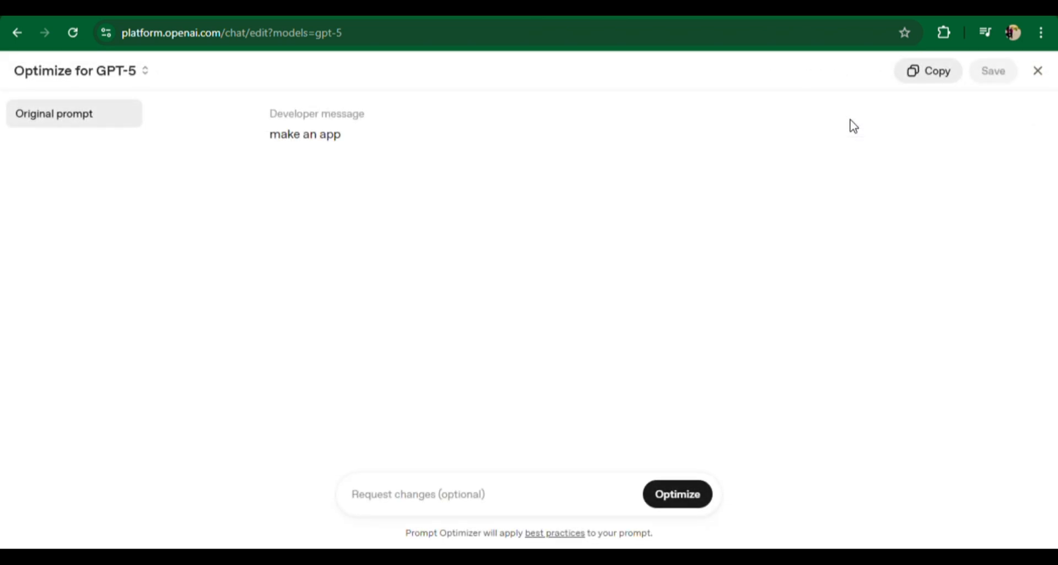
{"action": "left_click", "coordinate": [676, 493]}
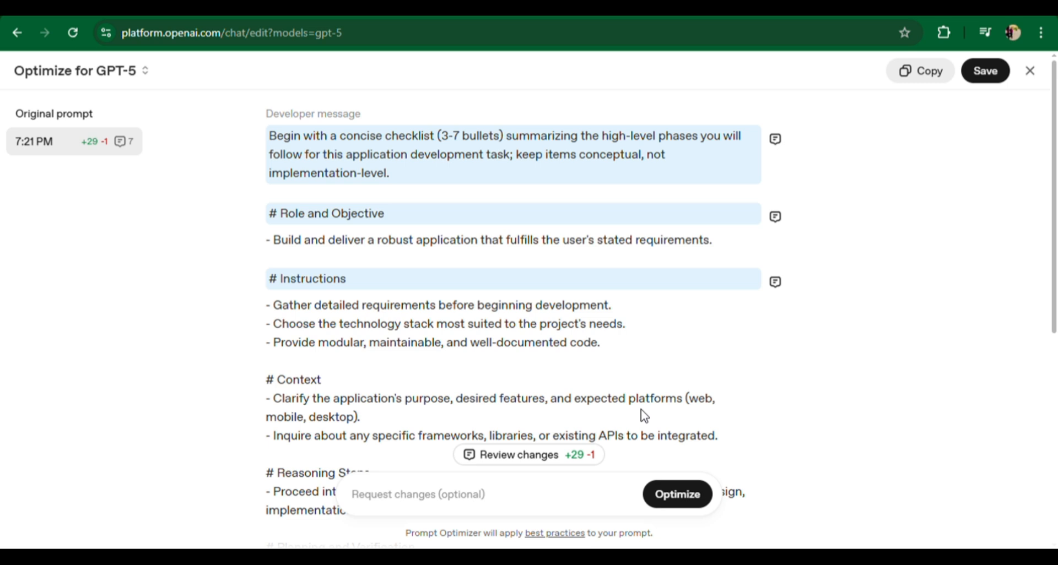
{"action": "scroll", "scroll_direction": "down", "scroll_amount": 3}
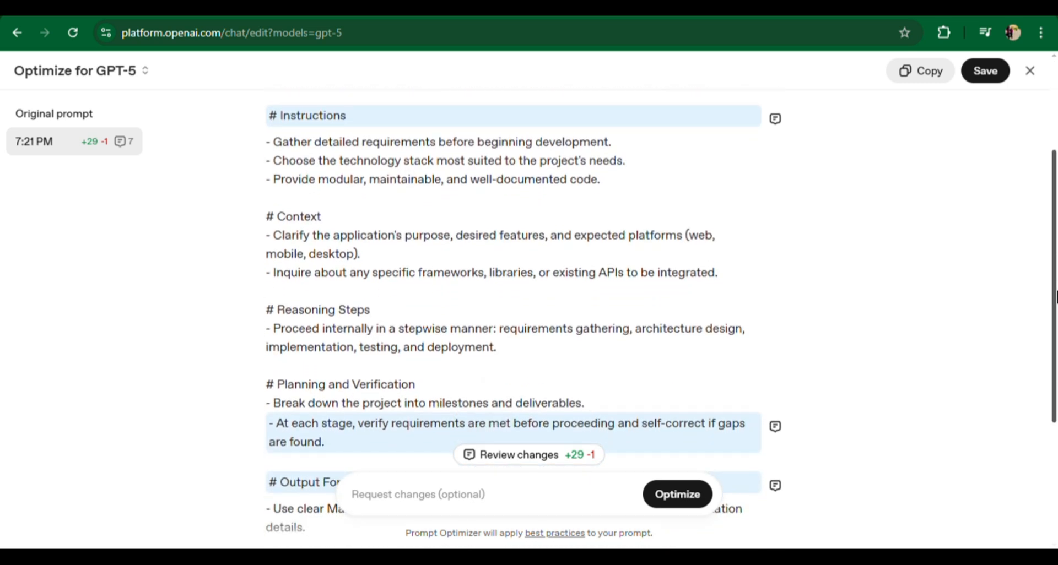
{"action": "scroll", "scroll_direction": "down", "scroll_amount": 3}
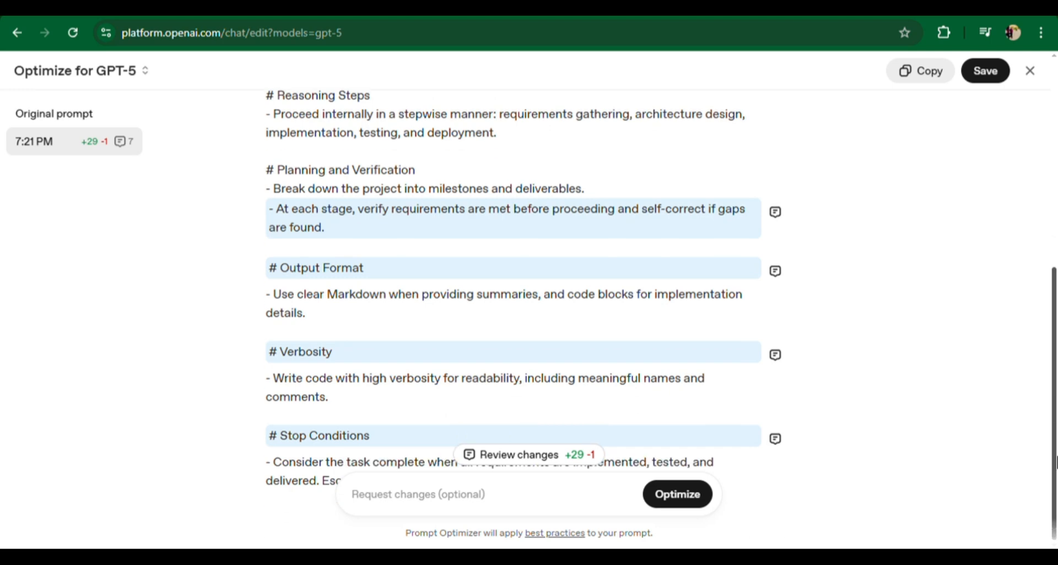
{"action": "left_click", "coordinate": [1029, 70]}
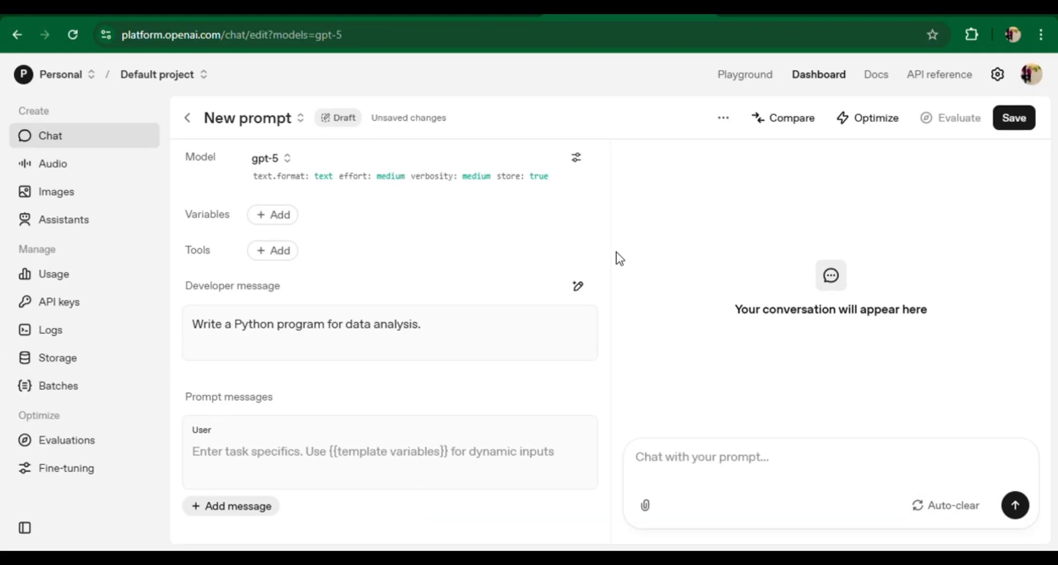
{"action": "mouse_move", "coordinate": [874, 118]}
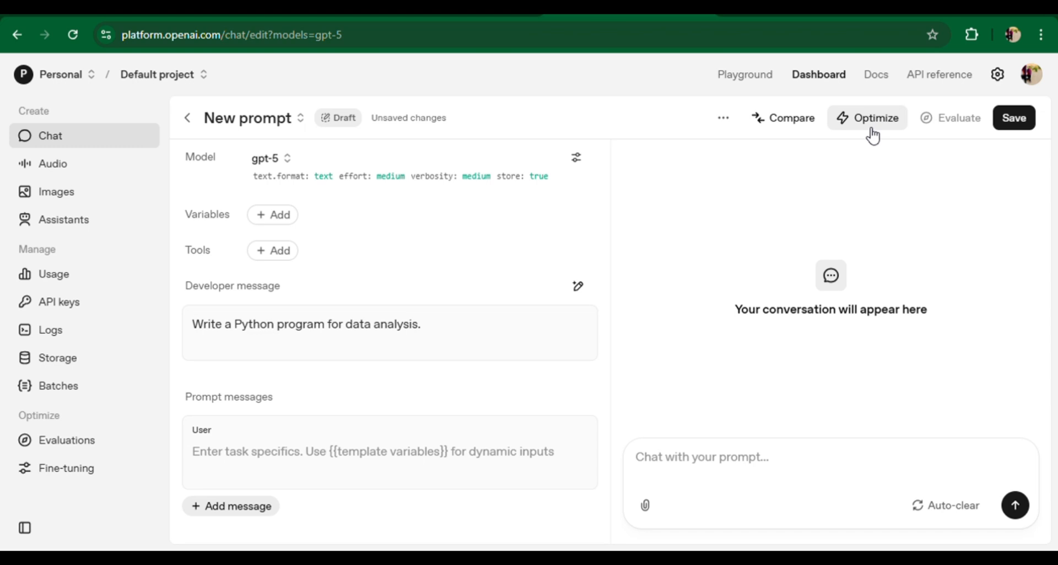
{"action": "mouse_move", "coordinate": [870, 133]}
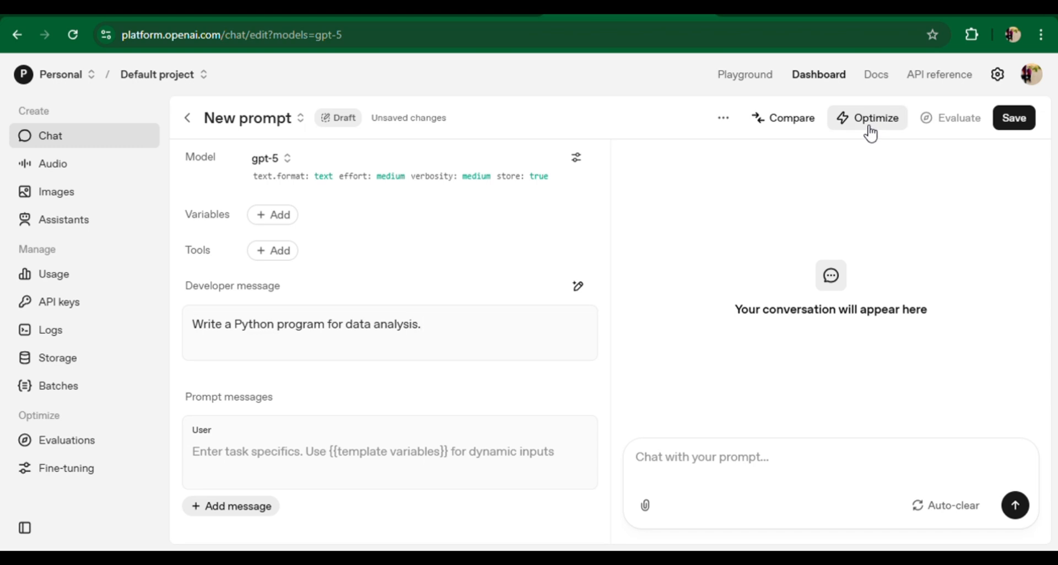
Optimize 'Write a Python program for data analysis' into a sectioned GPT-5 prompt and review the result
{"action": "left_click", "coordinate": [873, 118]}
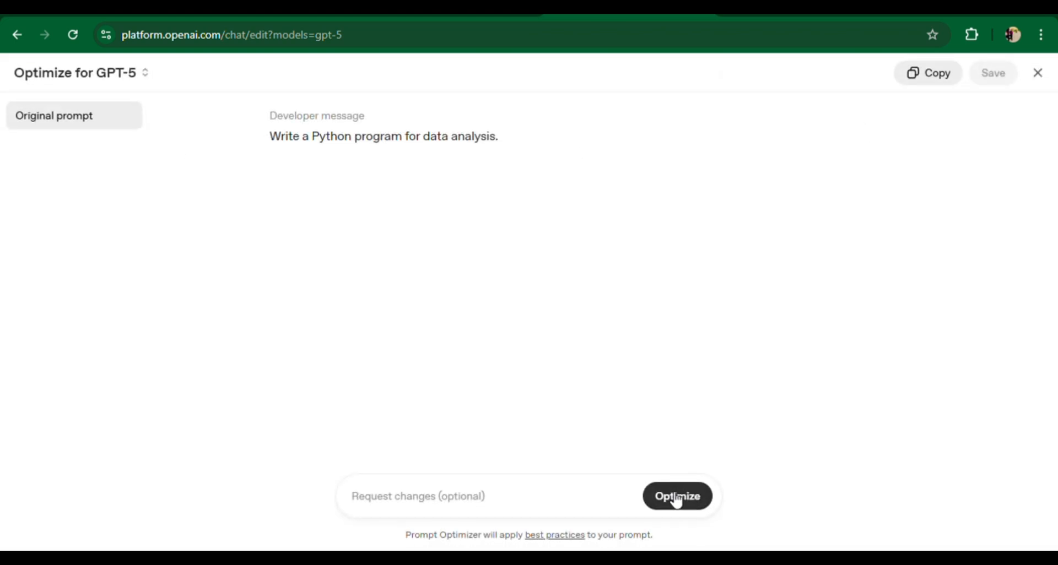
{"action": "left_click", "coordinate": [677, 495]}
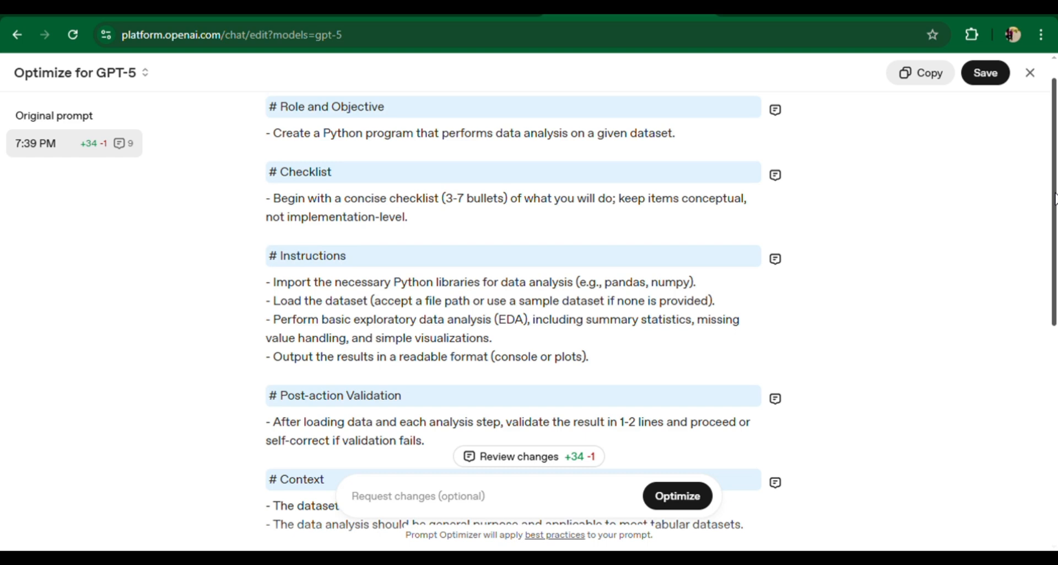
{"action": "scroll", "scroll_direction": "down", "scroll_amount": 3}
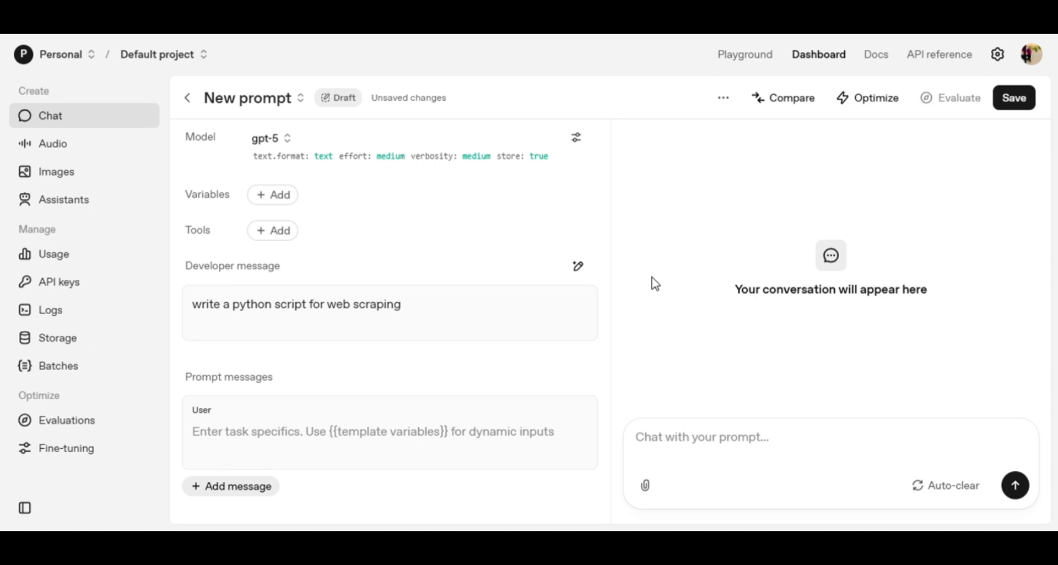
{"action": "mouse_move", "coordinate": [627, 293]}
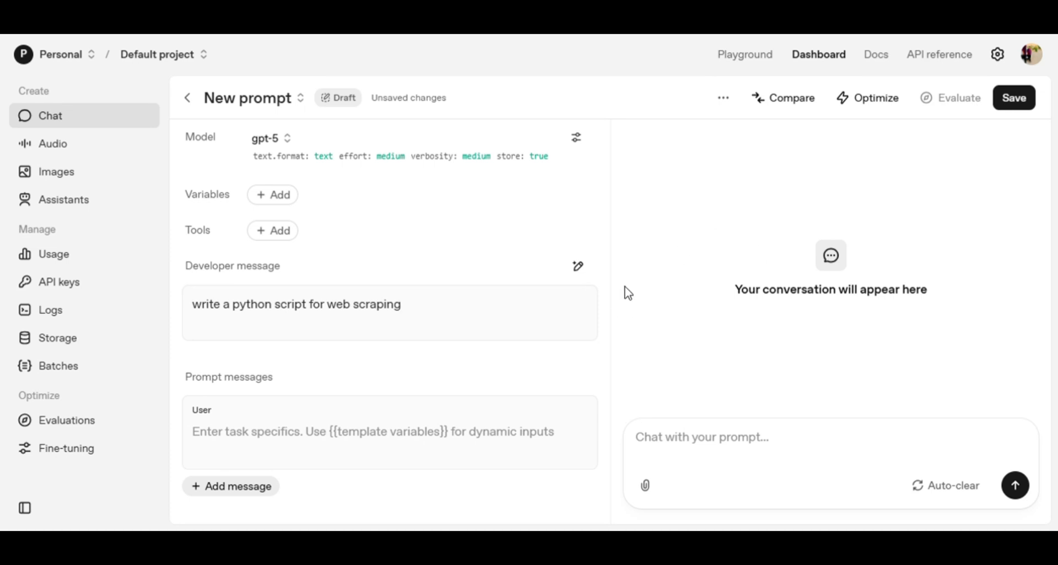
{"action": "mouse_move", "coordinate": [873, 98]}
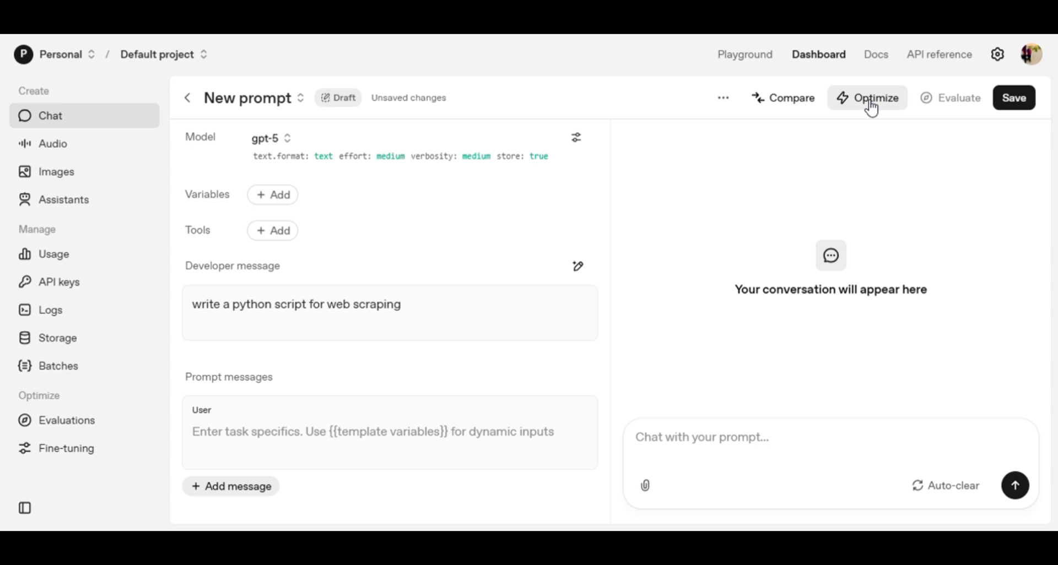
Optimize 'write a python script for web scraping' into Role and Objective, Directions, Context, and Planning and Verification sections
{"action": "left_click", "coordinate": [874, 98]}
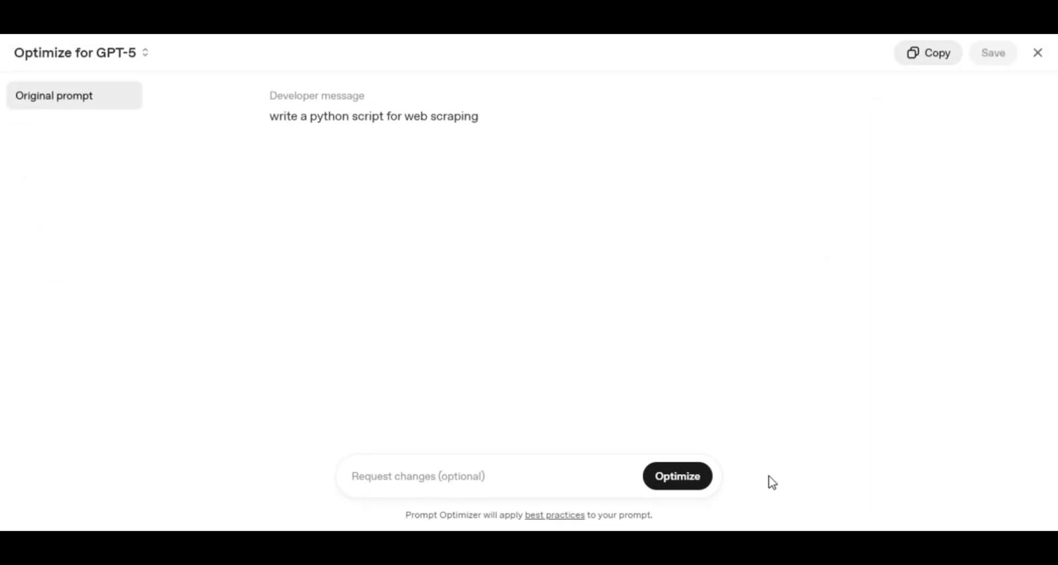
{"action": "left_click", "coordinate": [677, 476]}
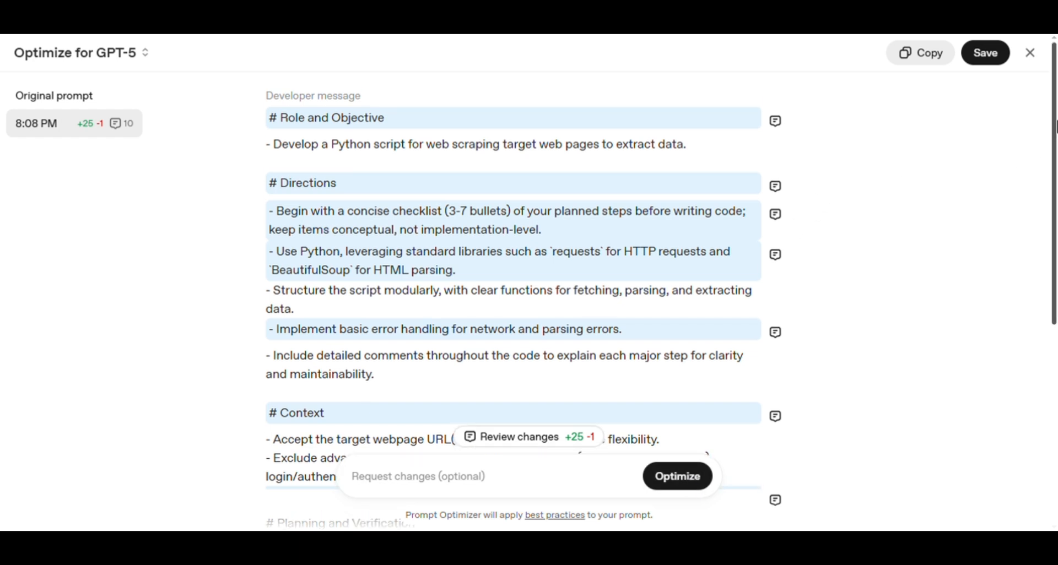
{"action": "scroll", "scroll_direction": "down", "scroll_amount": 3}
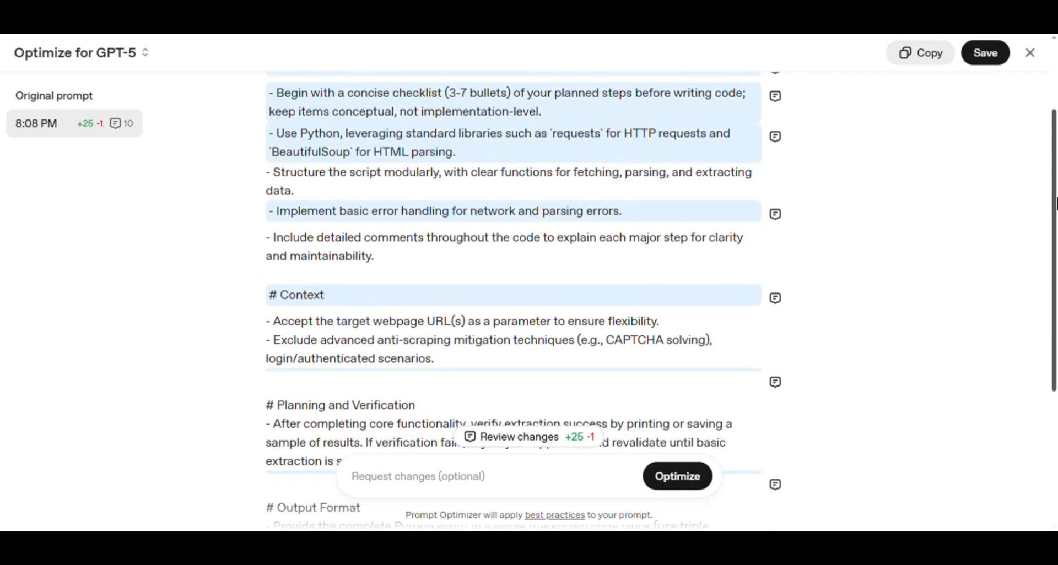
{"action": "scroll", "scroll_direction": "down", "scroll_amount": 3}
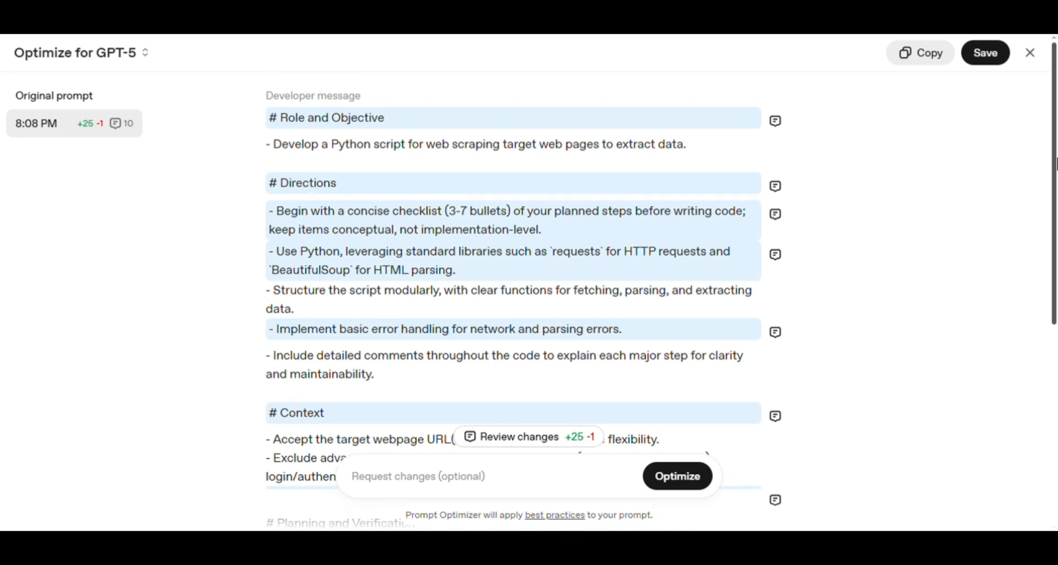
{"action": "mouse_move", "coordinate": [977, 48]}
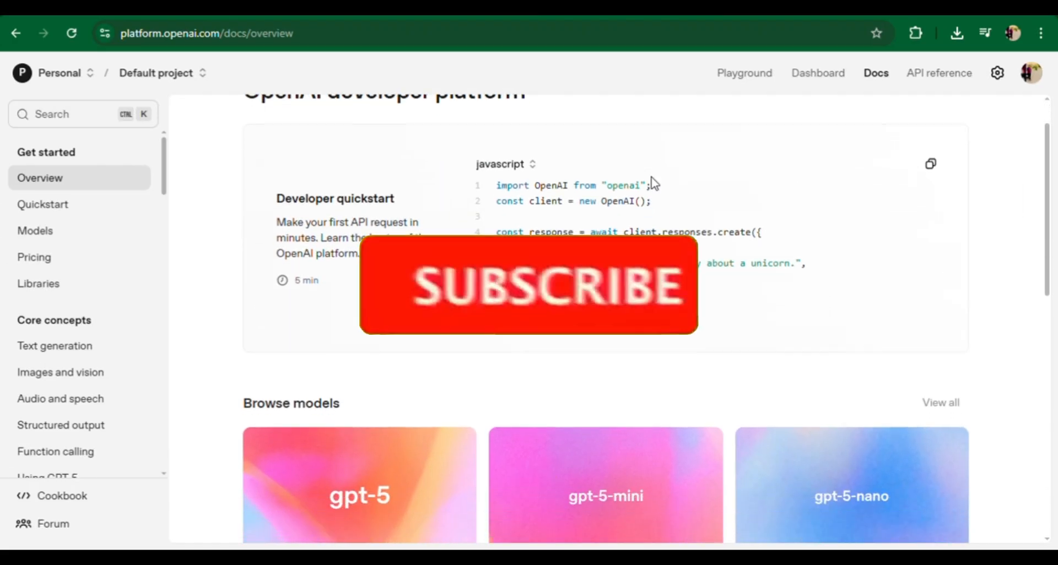
{"action": "scroll", "scroll_direction": "down", "scroll_amount": 3}
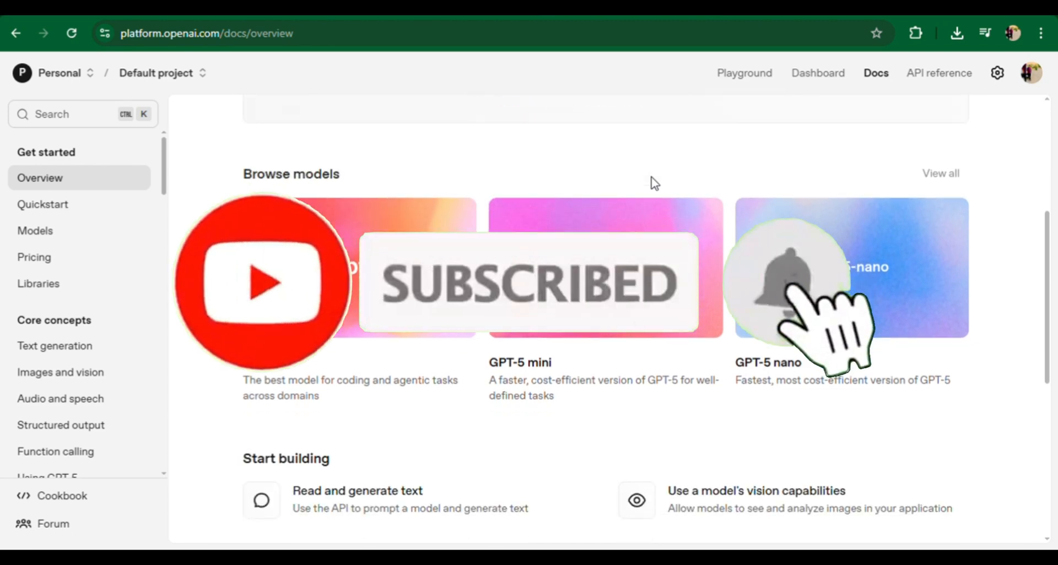
{"action": "scroll", "scroll_direction": "down", "scroll_amount": 3}
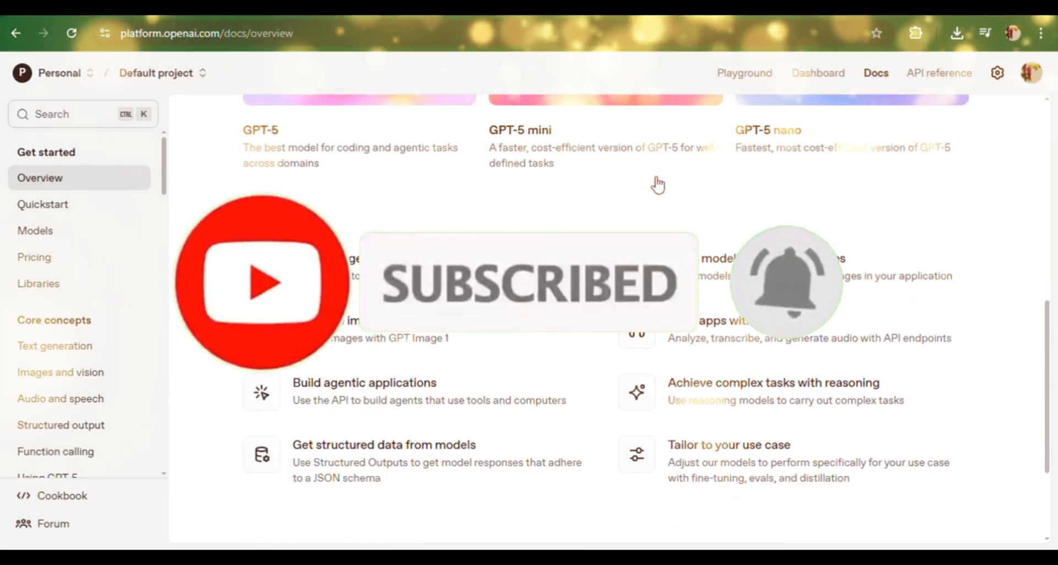
{"action": "scroll", "scroll_direction": "down", "scroll_amount": 3}
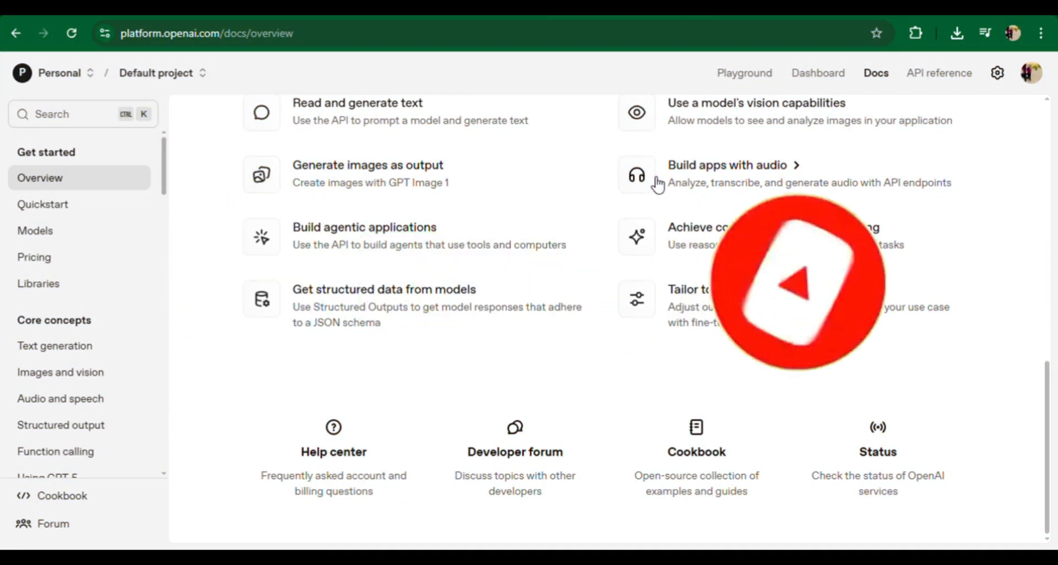